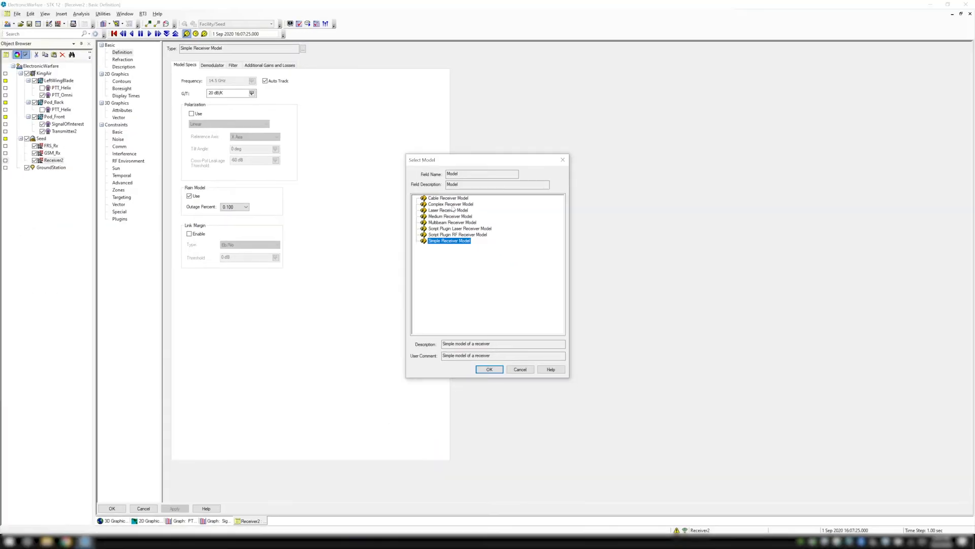
Step: Select the Medium Receiver Model for Receiver2 in the Select Model dialog
click(488, 369)
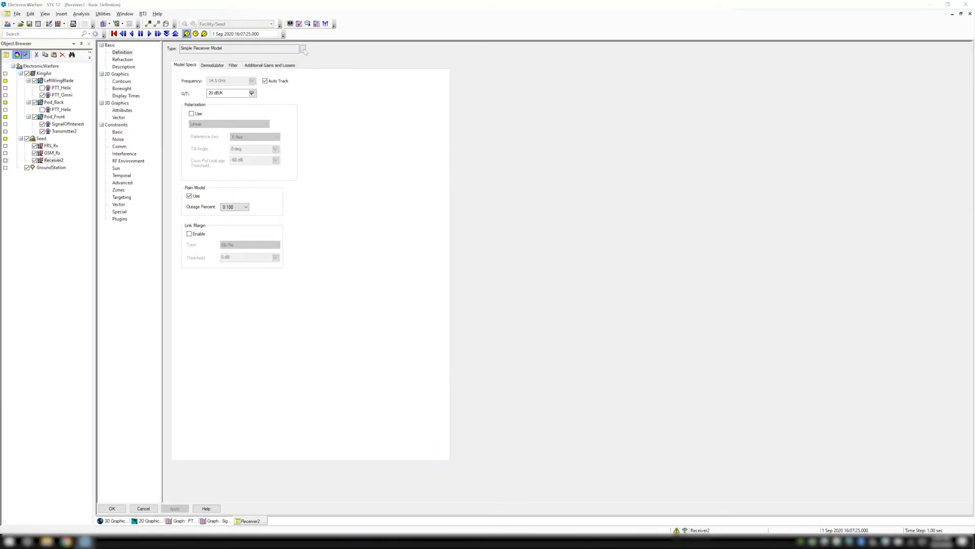
click(303, 48)
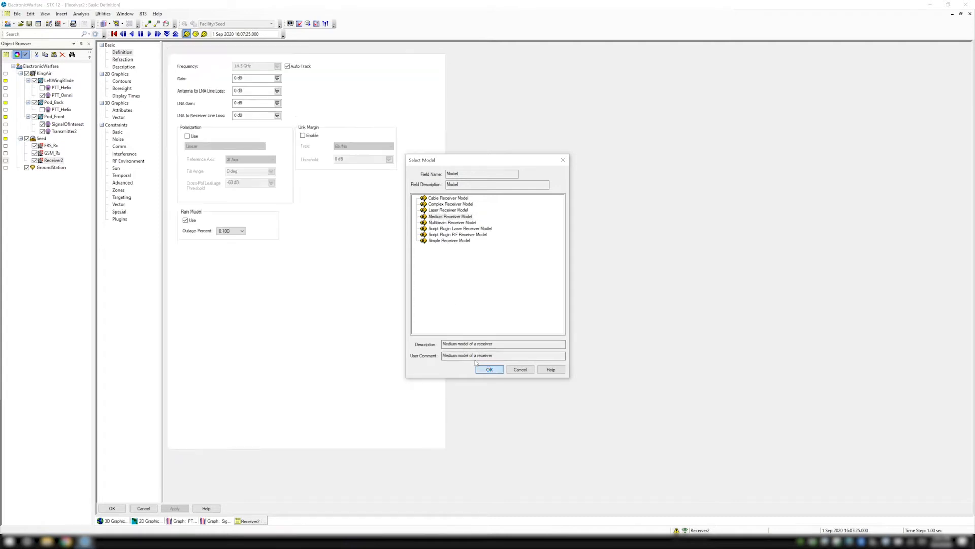
click(488, 369)
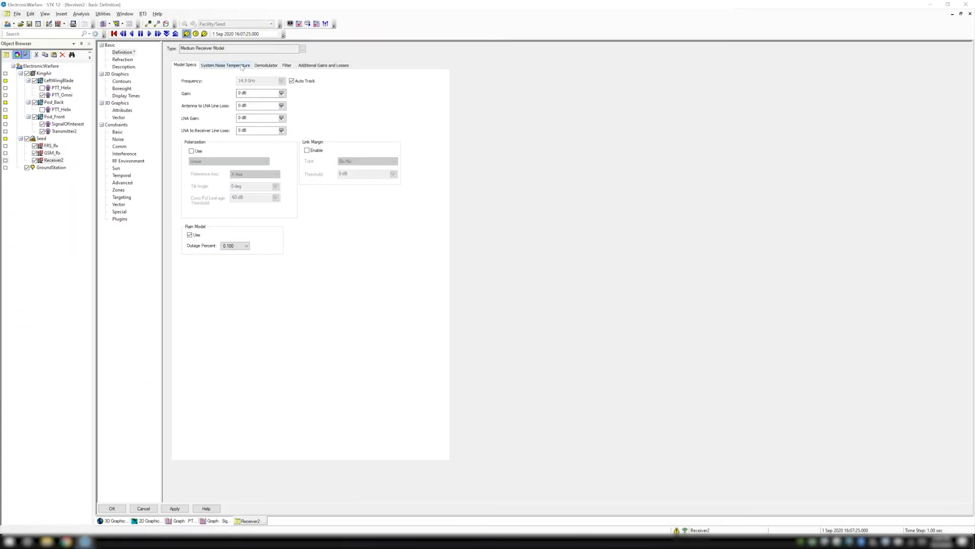
Step: Set Receiver2's system noise temperature and antenna noise to Compute instead of constant values
click(225, 65)
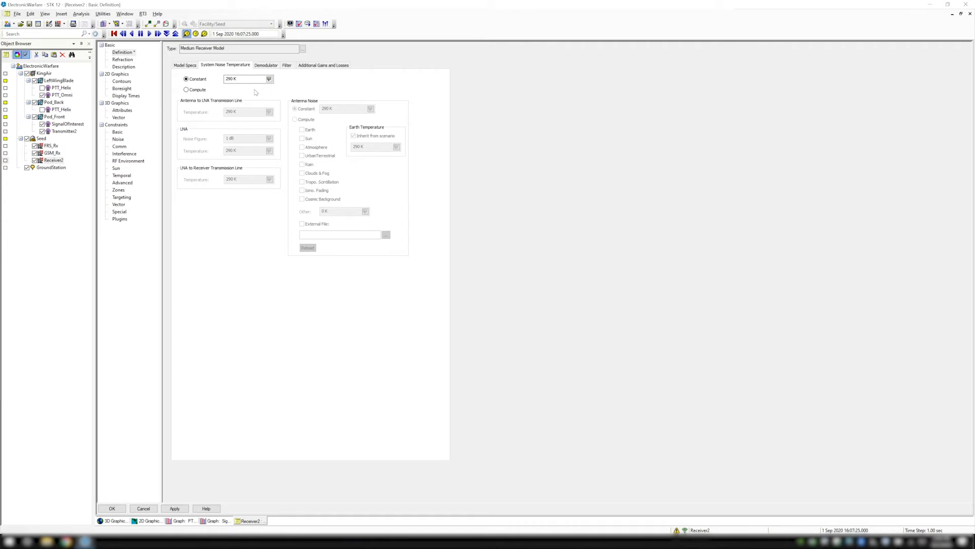
mouse_move(253, 91)
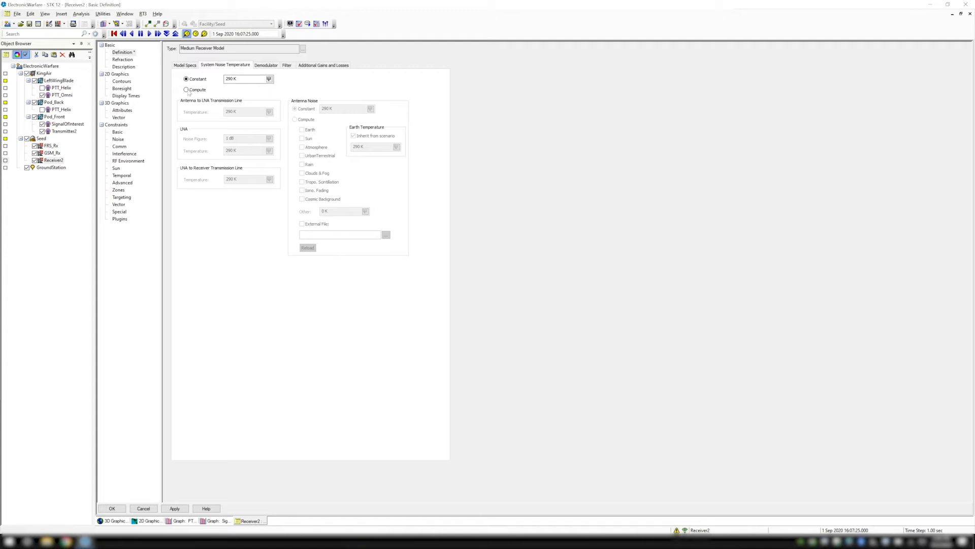
click(185, 90)
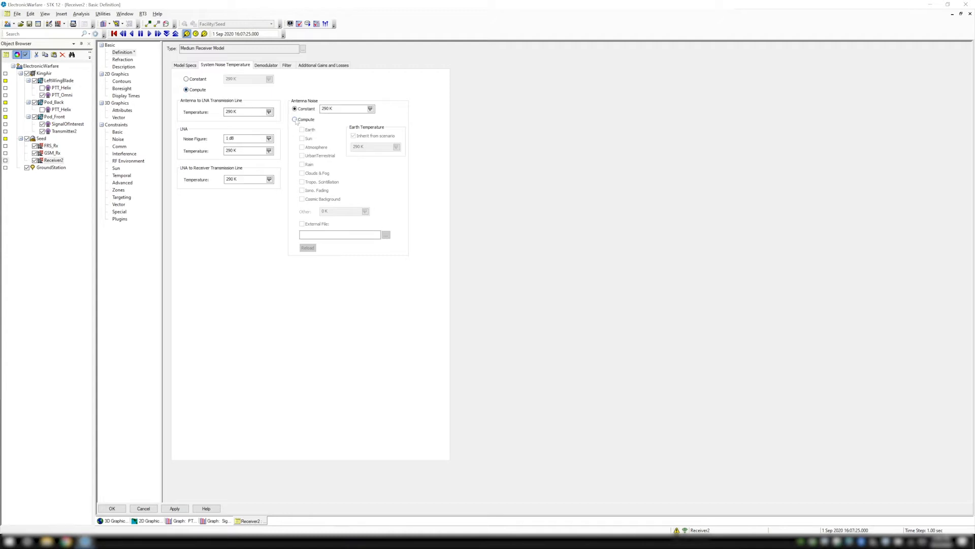
click(295, 119)
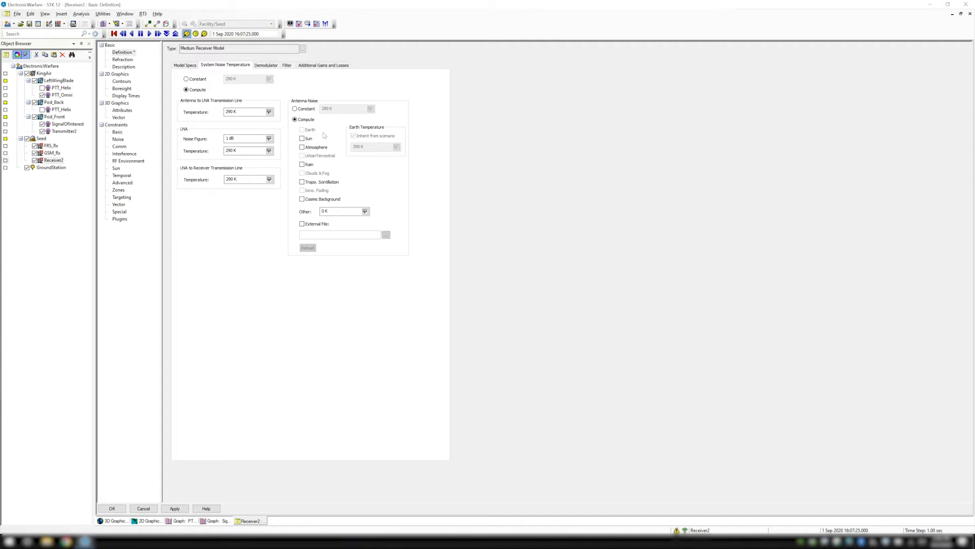
click(265, 65)
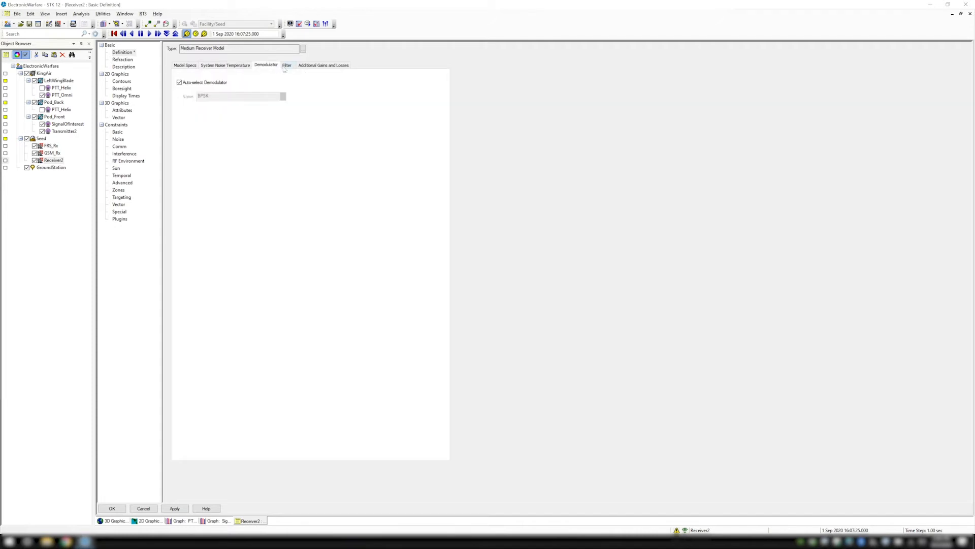
click(225, 65)
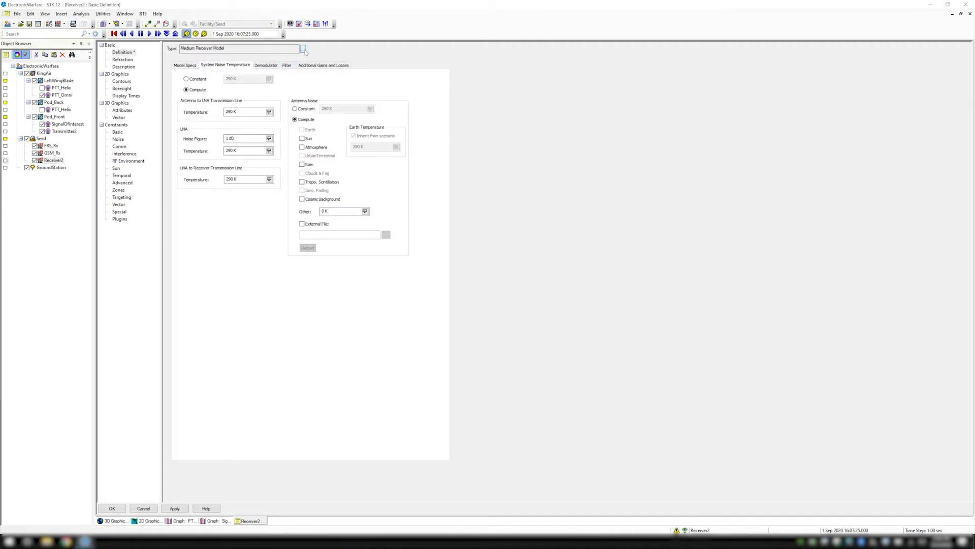
Step: Switch Receiver2 to the Complex Receiver Model
click(303, 48)
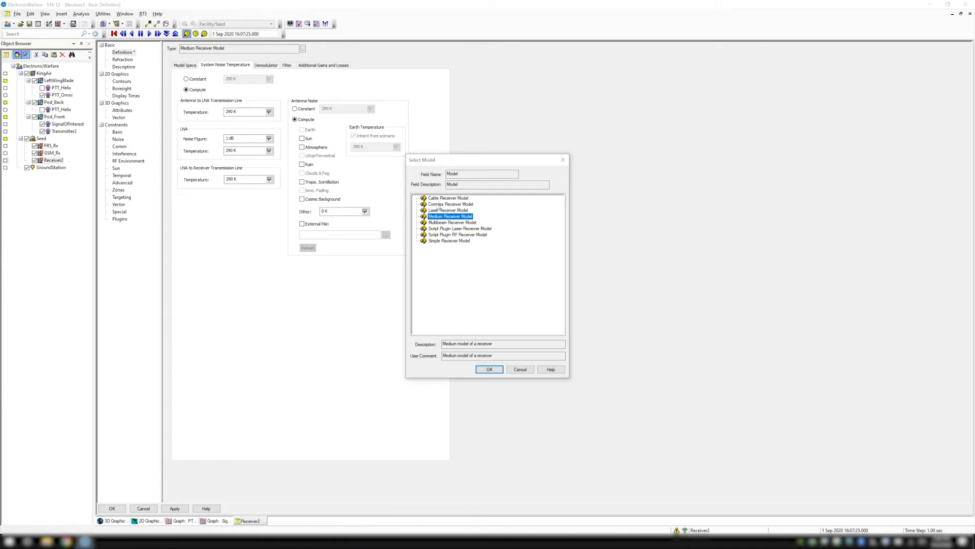
click(489, 369)
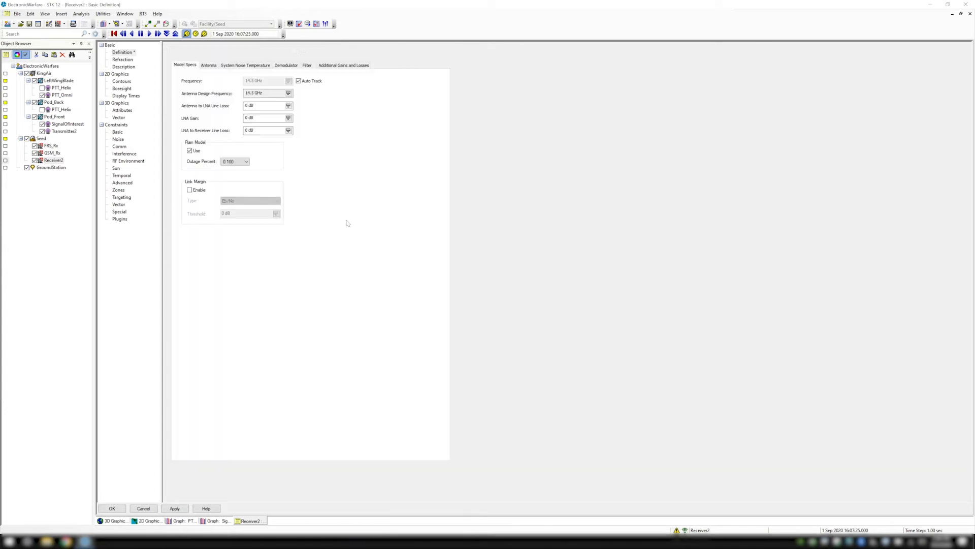